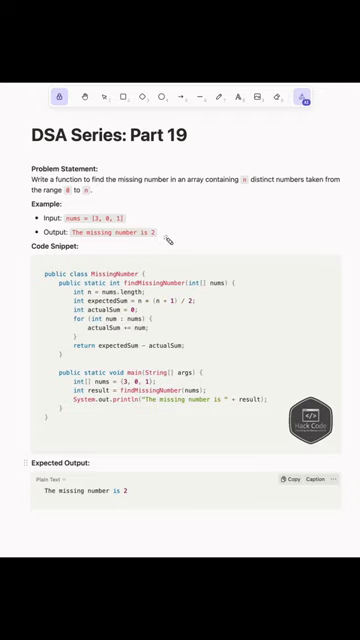
pyautogui.moveTo(230, 194)
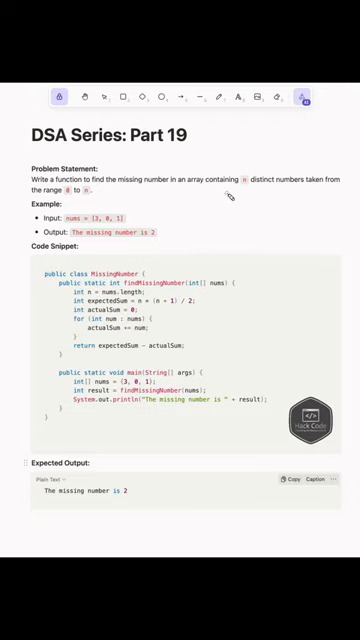